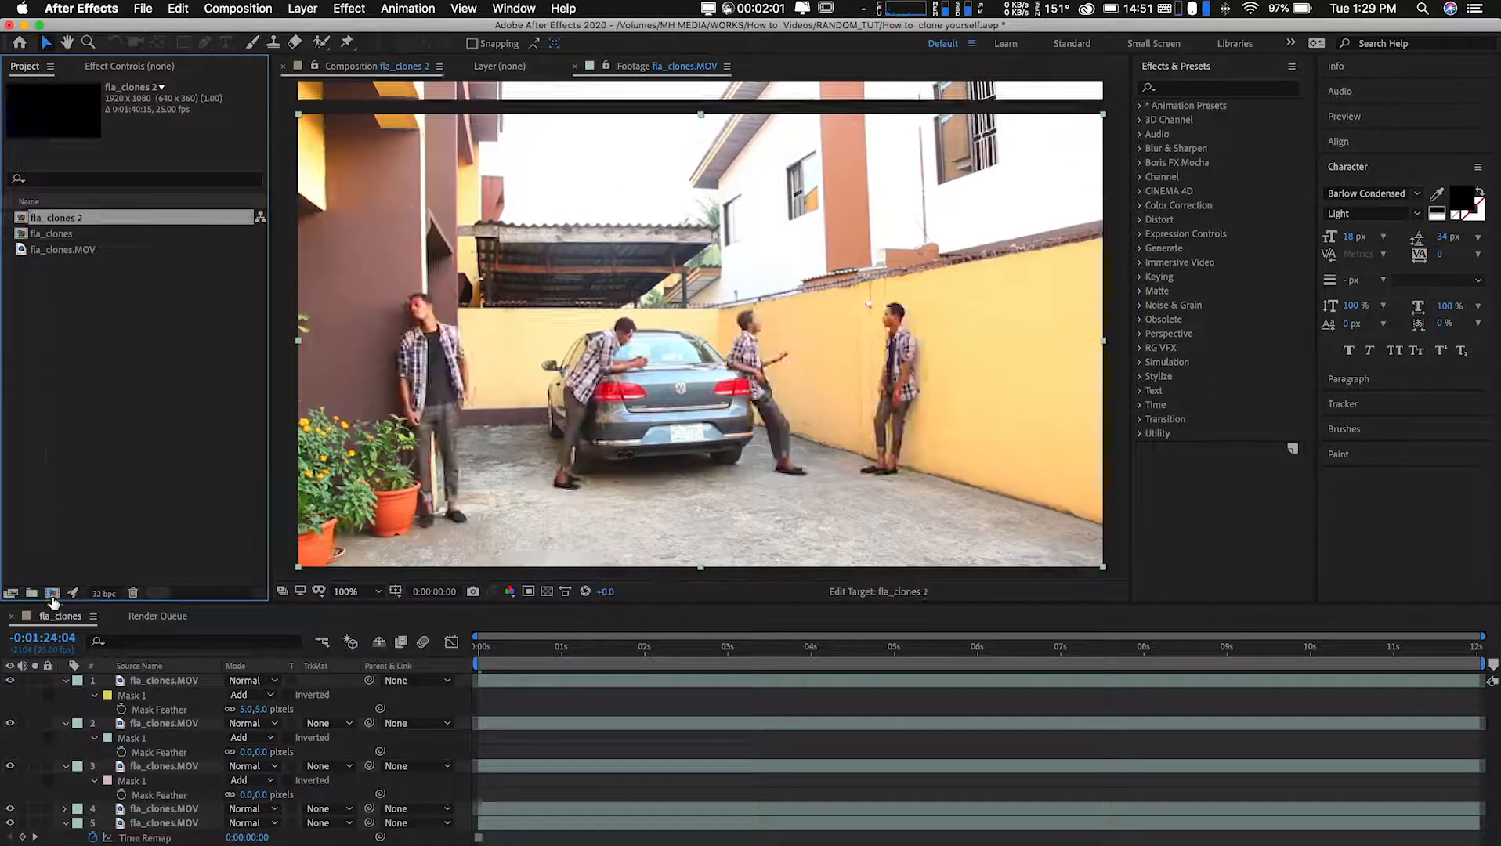
Open the fla_clones 2 composition from the Project panel.
double_click(58, 233)
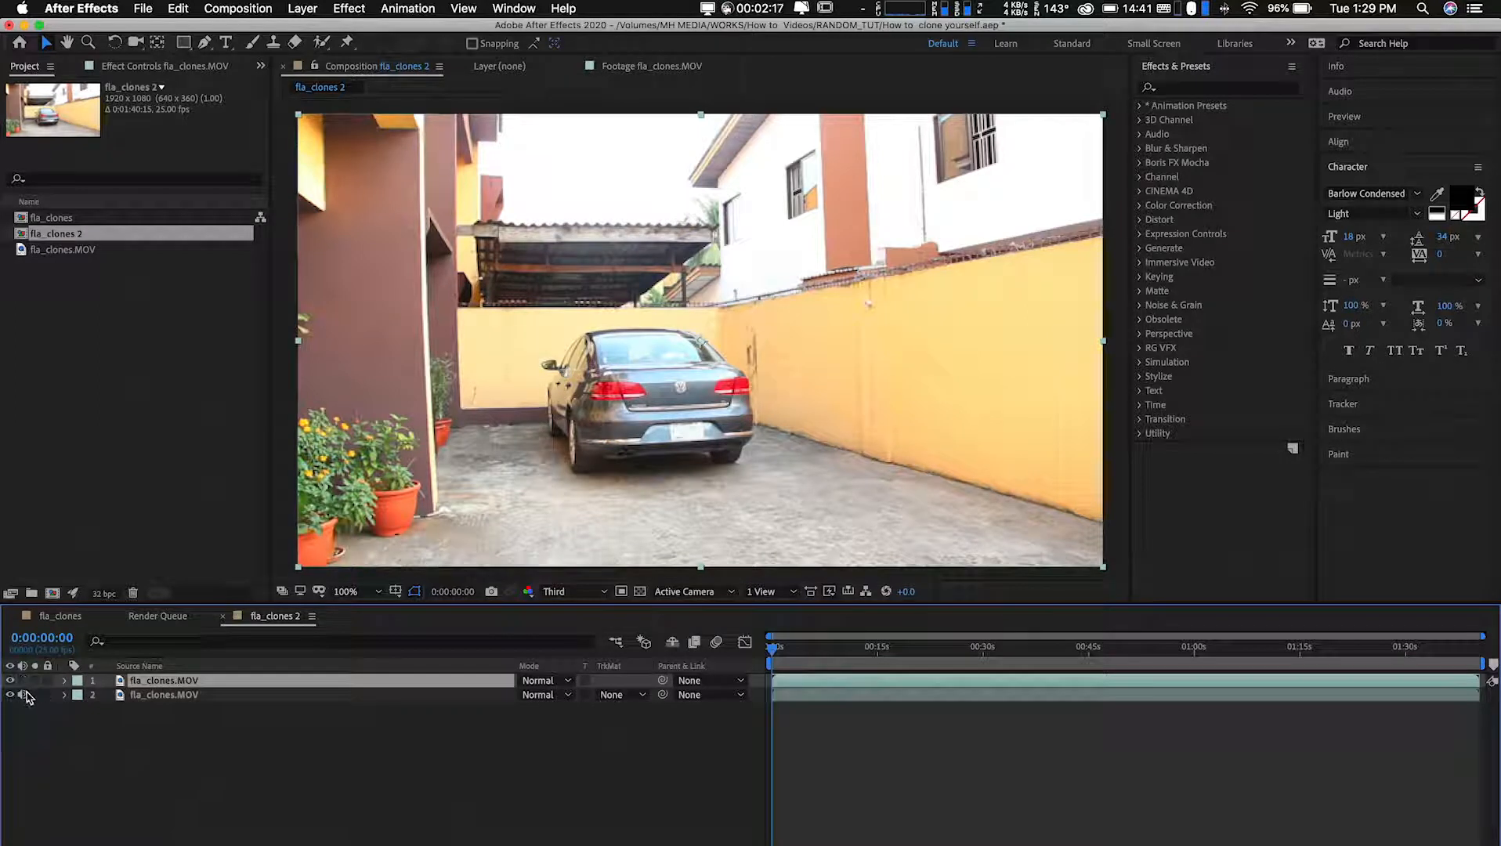
Rename the bottom footage layer, typing 'bg' then 'cleab plate'.
click(191, 695)
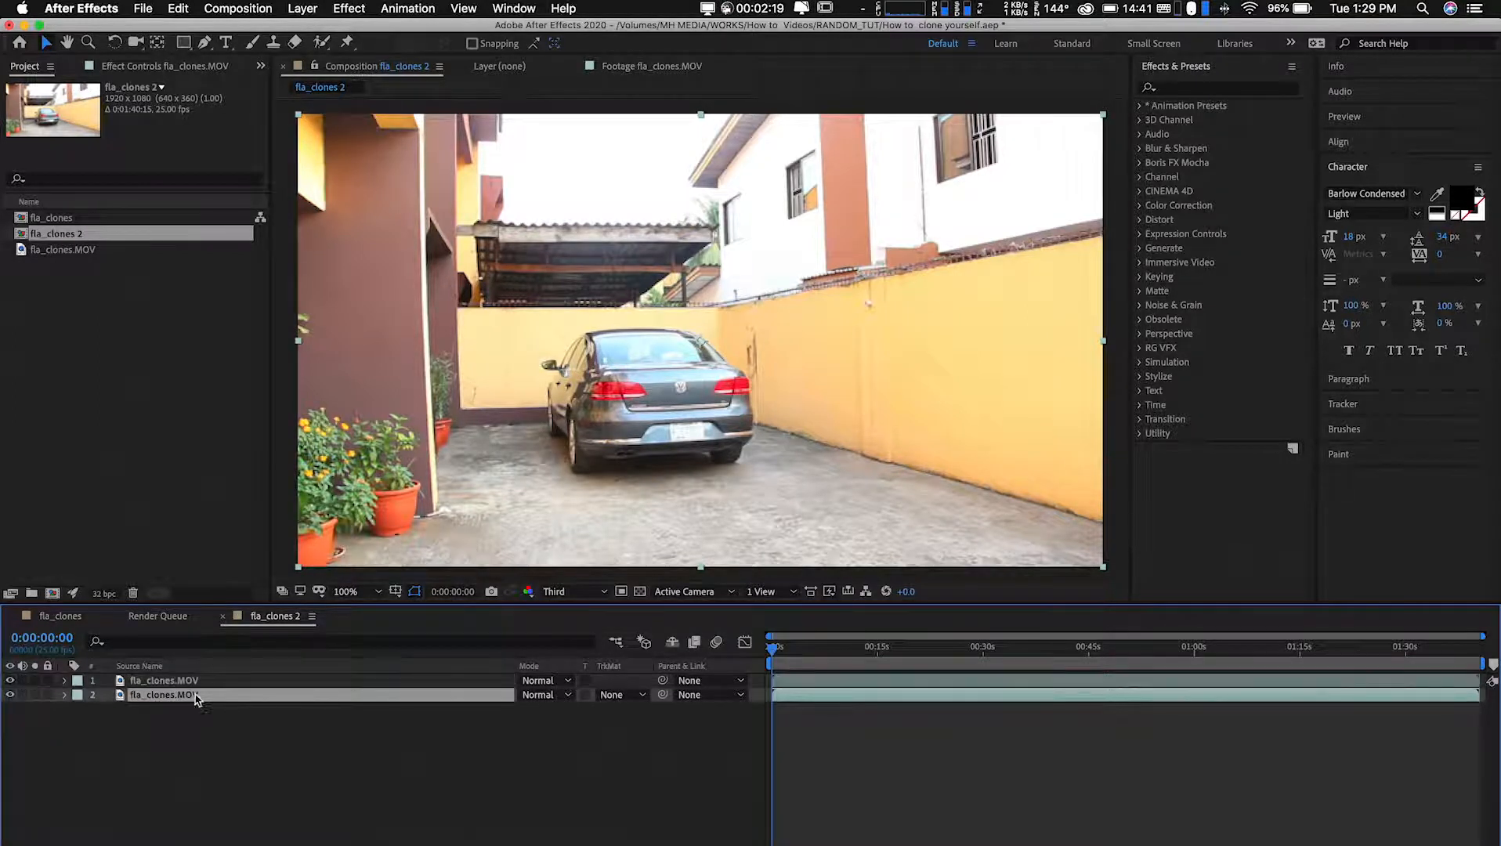
text(bg)
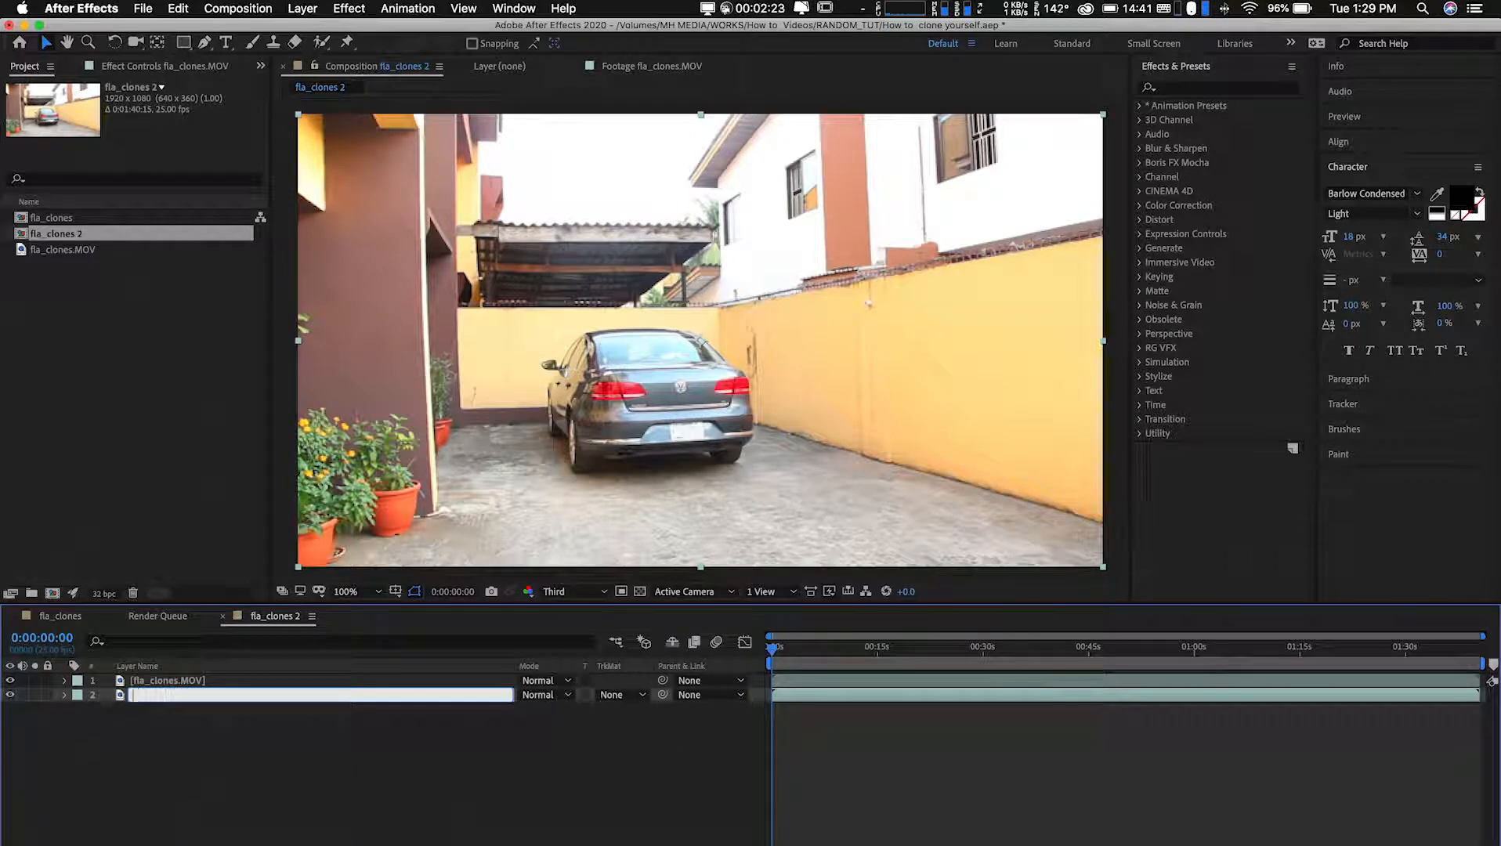
text(cleab)
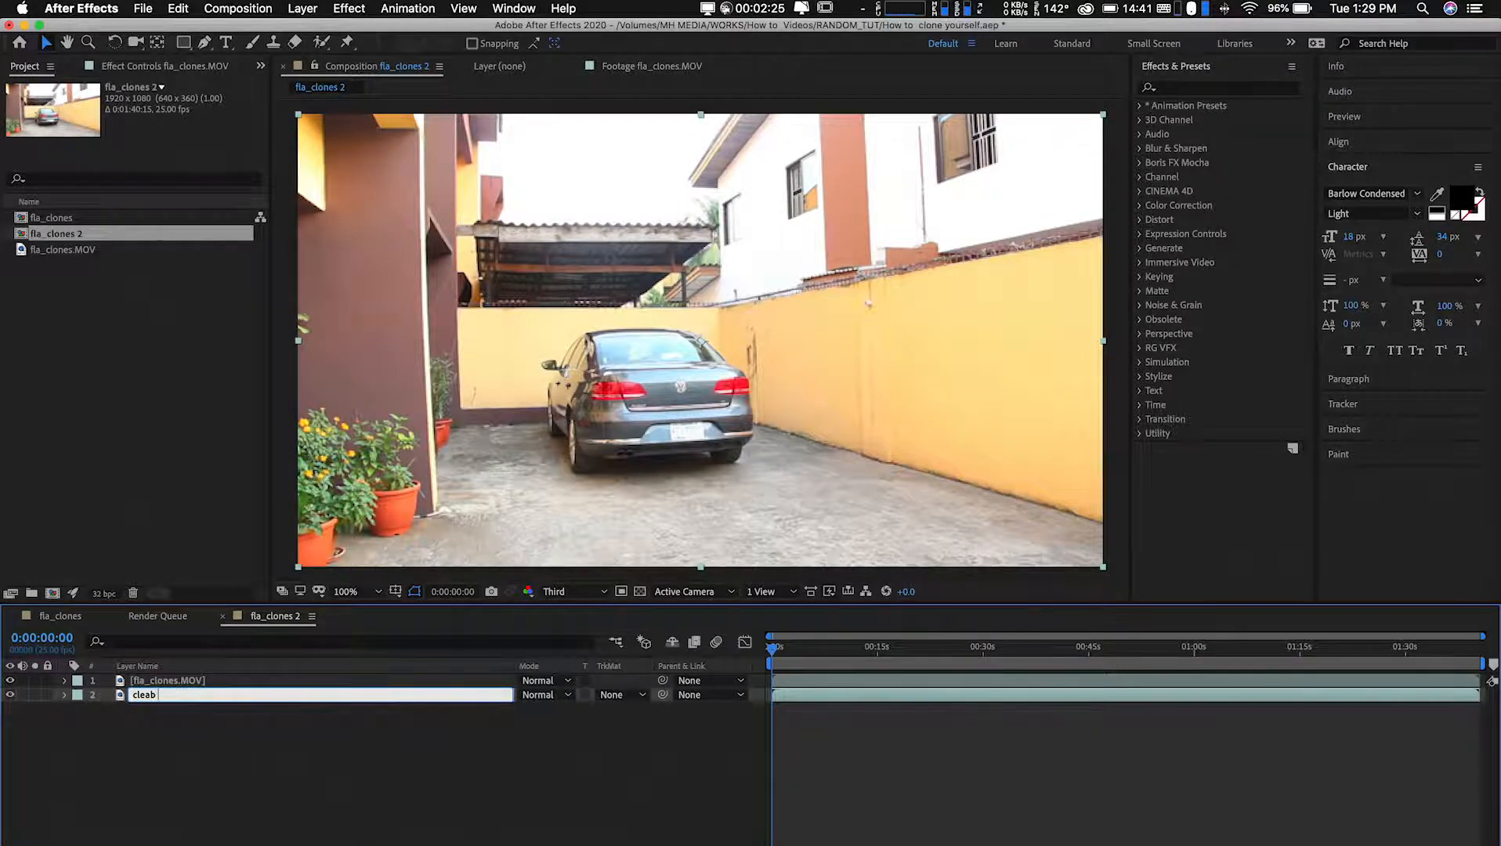
text(plate)
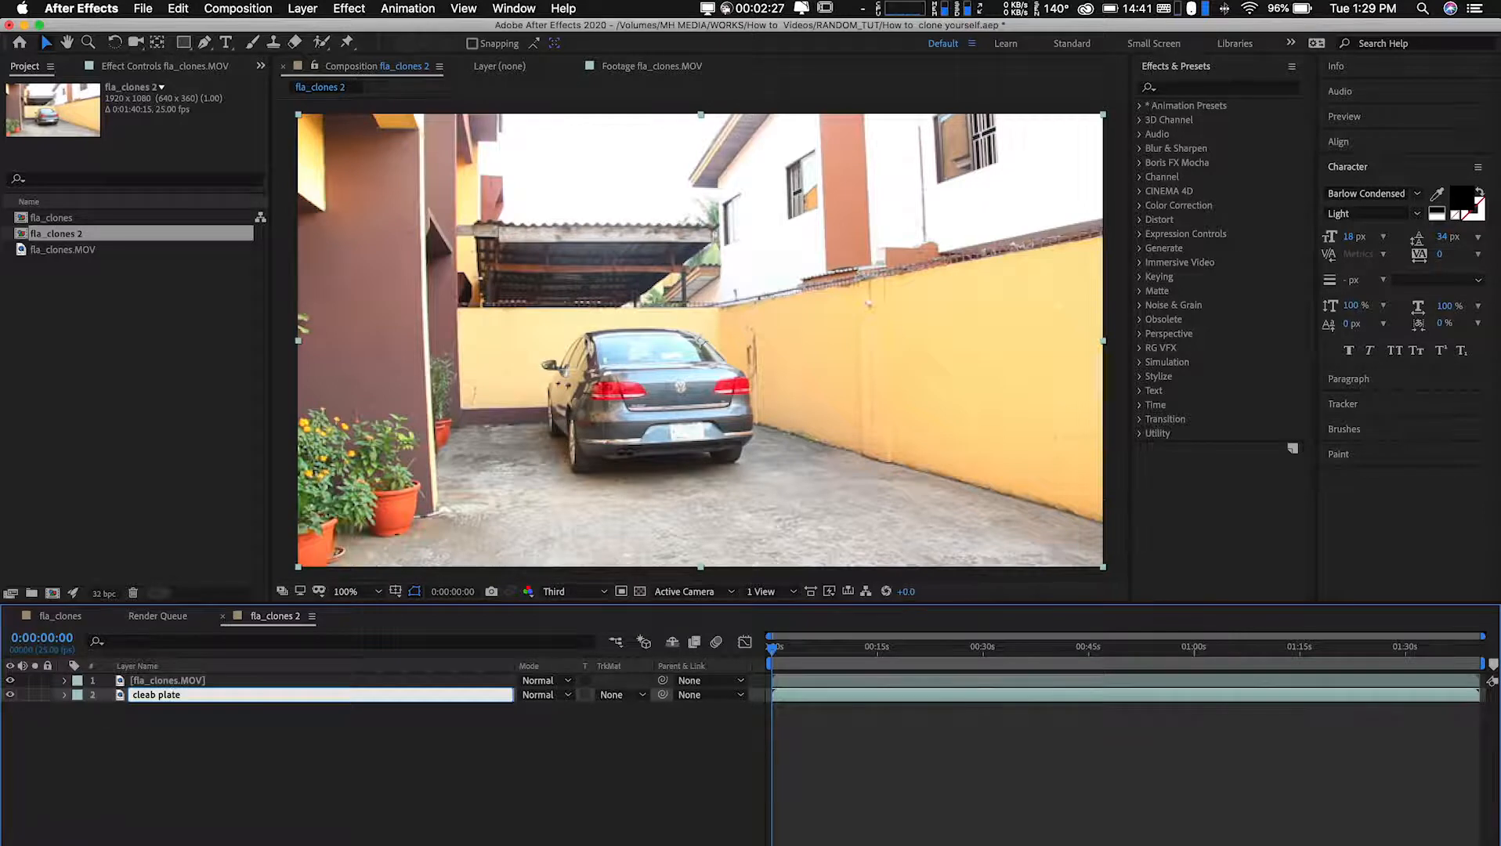